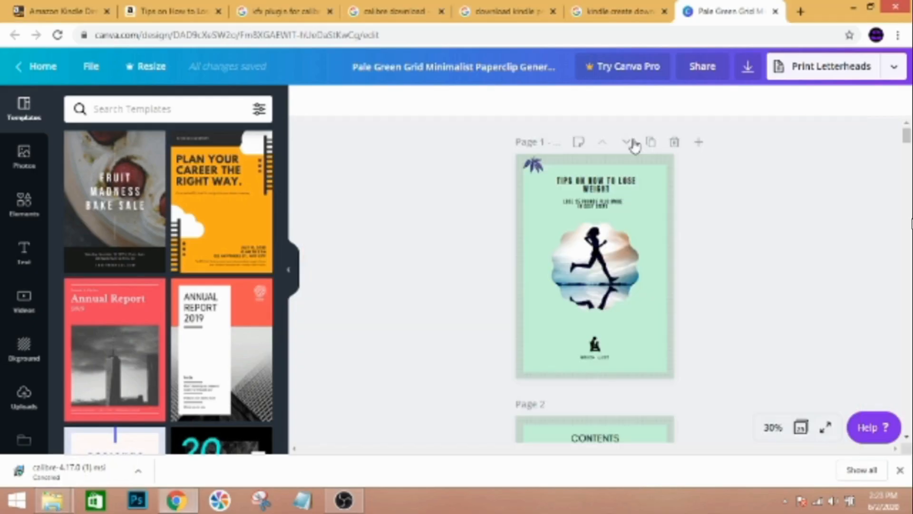
- Flip through the calibre, Kindle Previewer and kfx plugin tabs to reach the "jpg to pdf" search results
{"action": "left_click", "coordinate": [395, 12]}
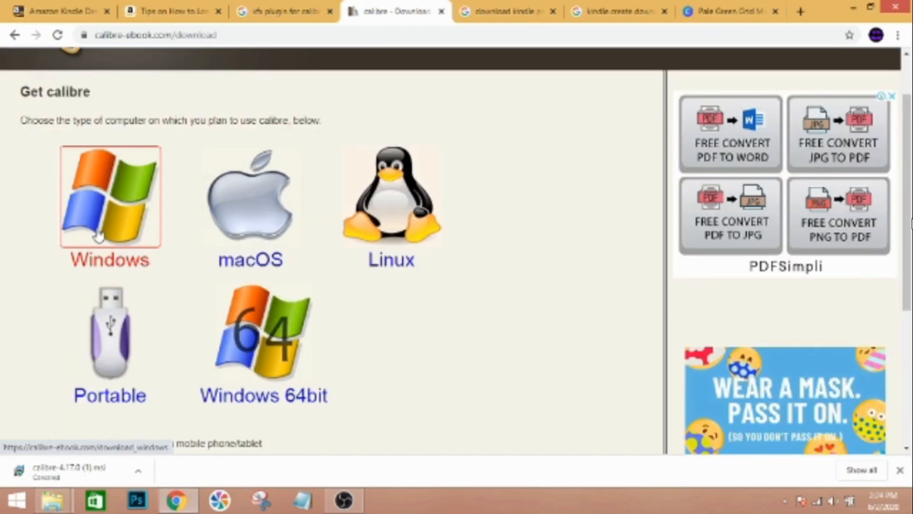
{"action": "left_click", "coordinate": [506, 11]}
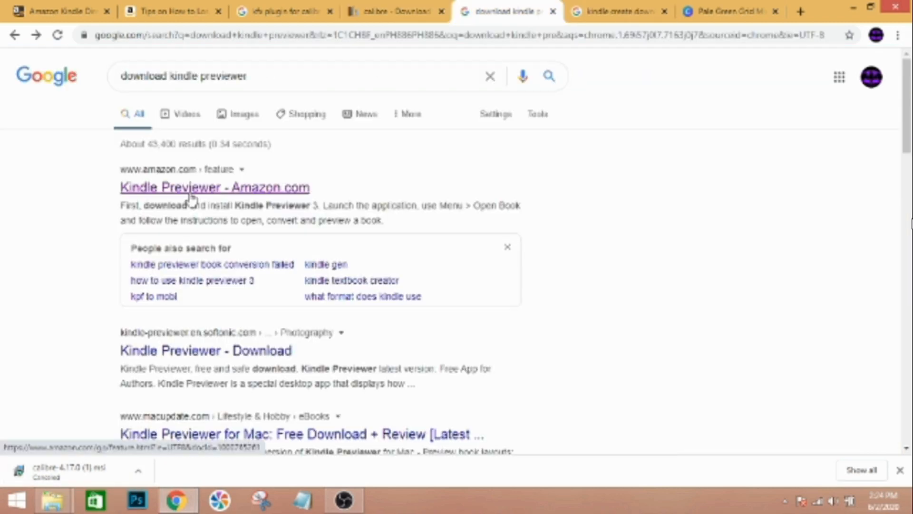
{"action": "left_click", "coordinate": [617, 11]}
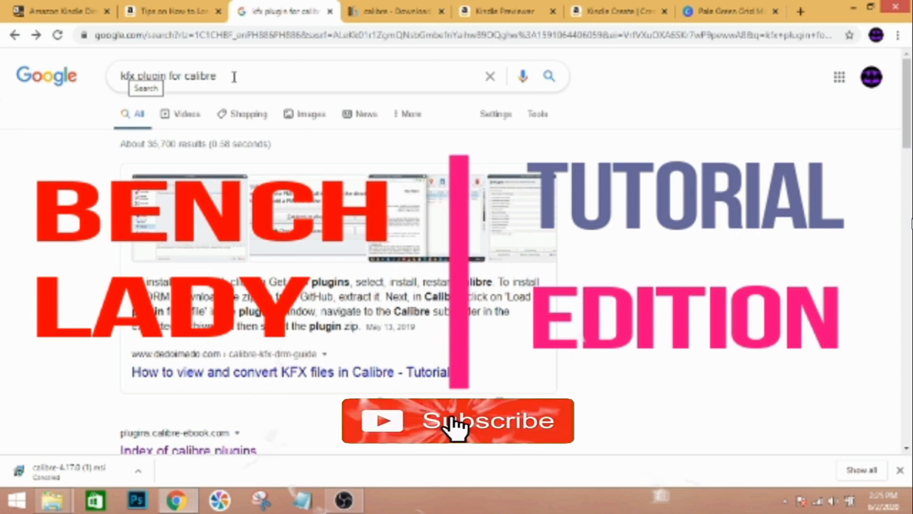
{"action": "left_click", "coordinate": [189, 450]}
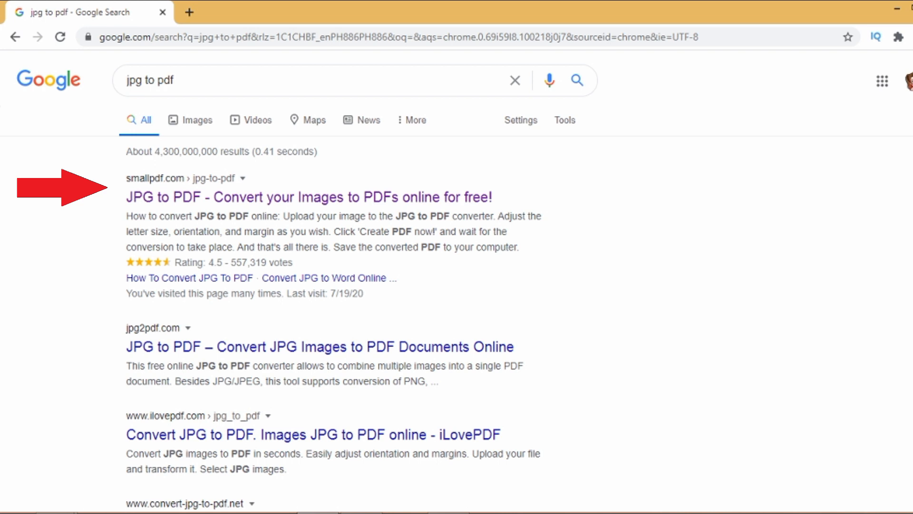
{"action": "mouse_move", "coordinate": [308, 197]}
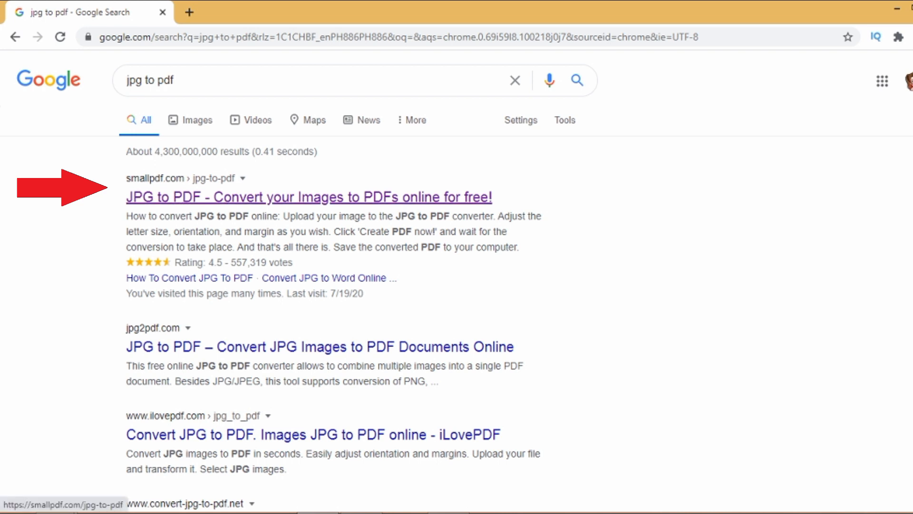
- Go to Smallpdf's 'JPG to PDF' converter from the search results
{"action": "left_click", "coordinate": [308, 197]}
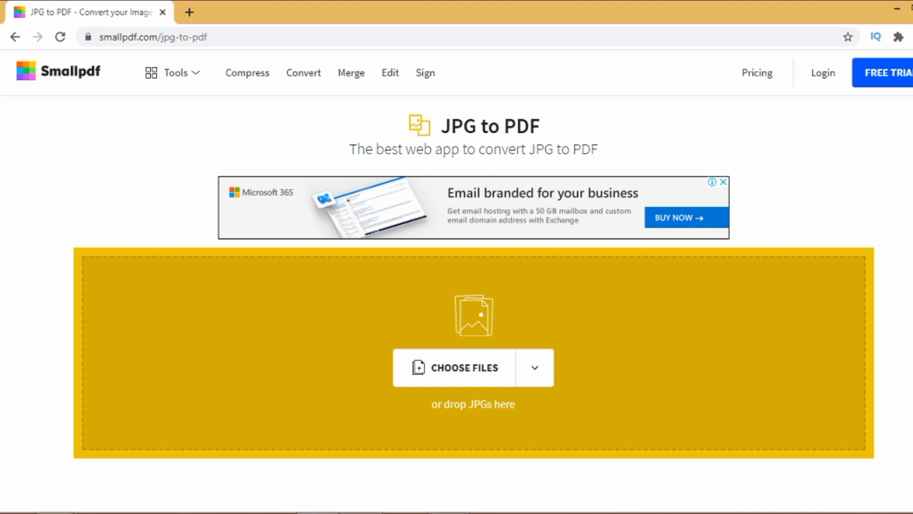
- Upload the flexitarian image via Choose Files
{"action": "left_click", "coordinate": [464, 367]}
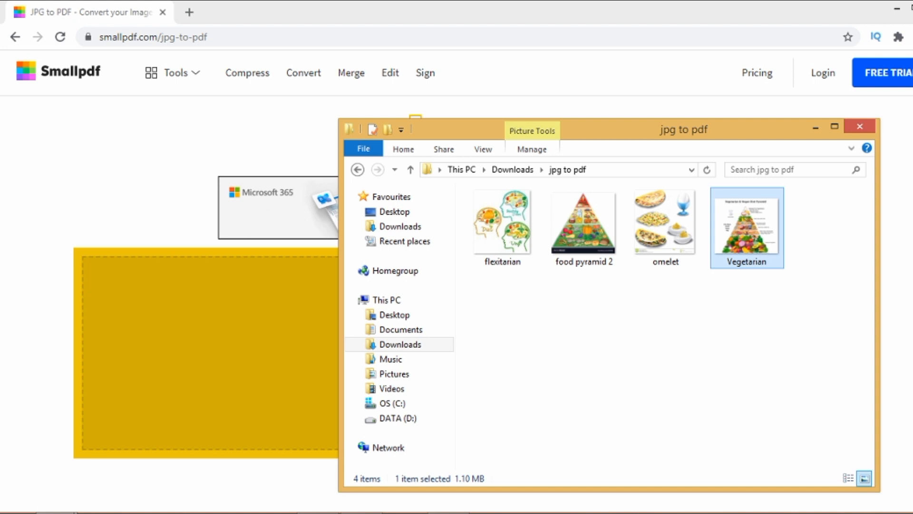
{"action": "left_click", "coordinate": [503, 228]}
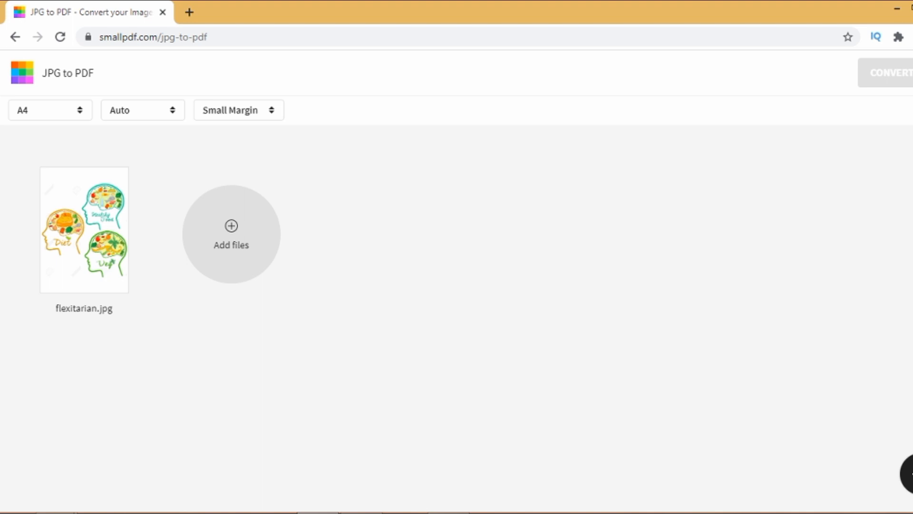
- Add the food pyramid 2, omelet and Vegetarian images to the converter
{"action": "left_click", "coordinate": [231, 233]}
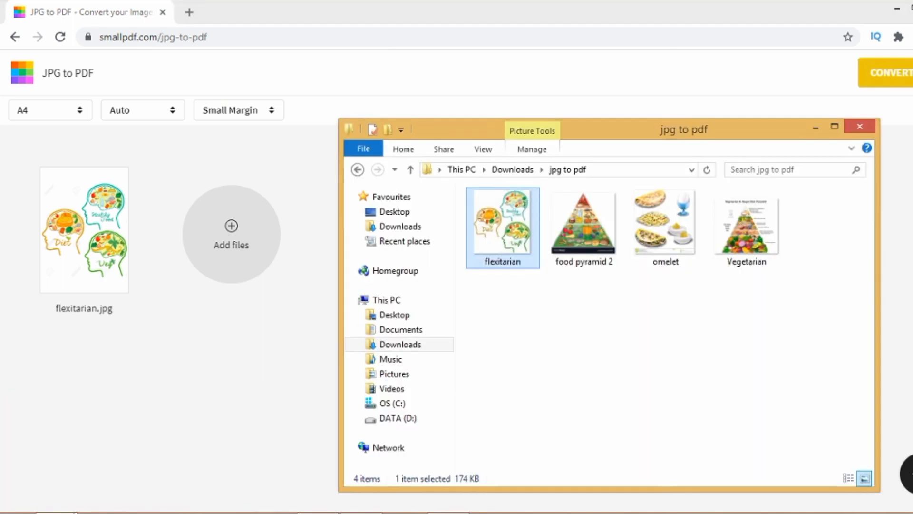
{"action": "left_click", "coordinate": [583, 224]}
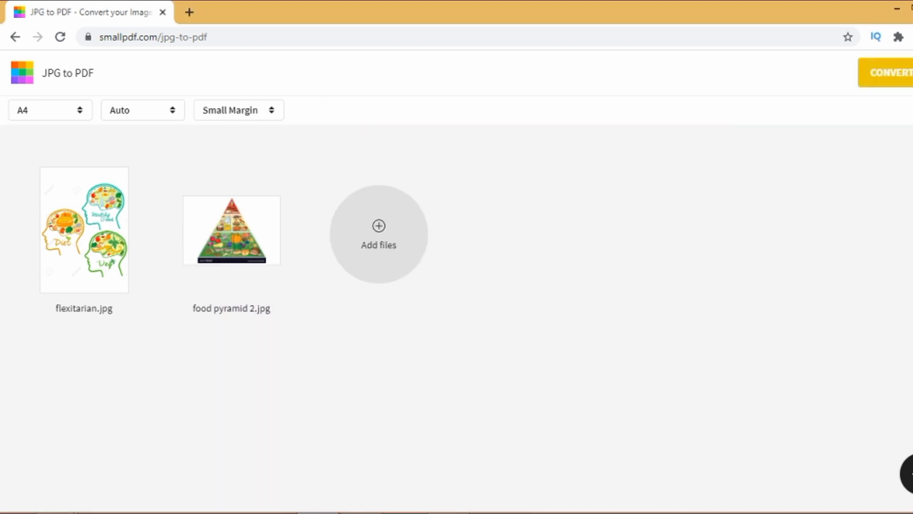
{"action": "left_click", "coordinate": [377, 233]}
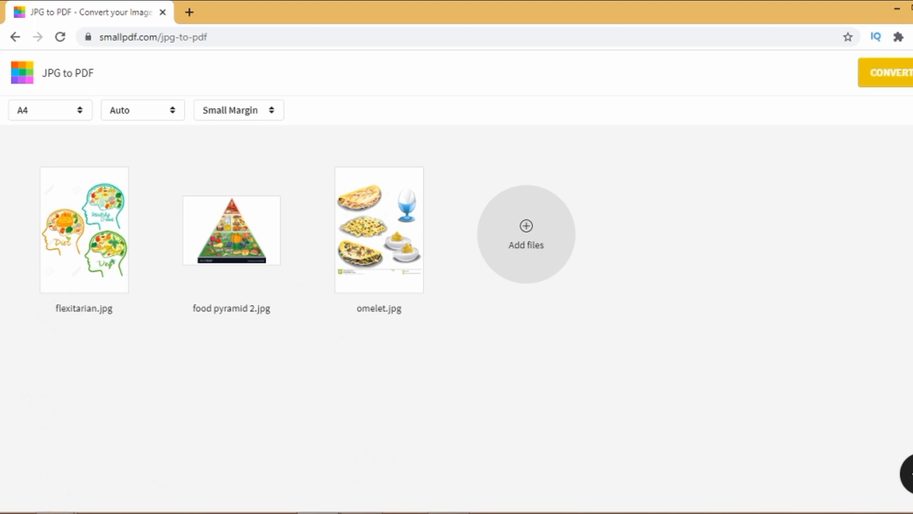
{"action": "left_click", "coordinate": [525, 234]}
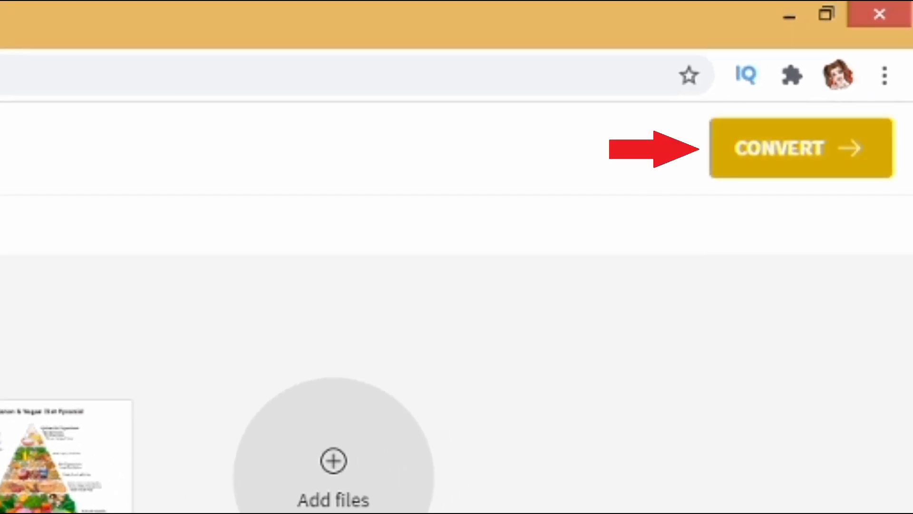
- Convert the four images into one PDF and download it as flexitarian-converted.pdf
{"action": "left_click", "coordinate": [800, 147]}
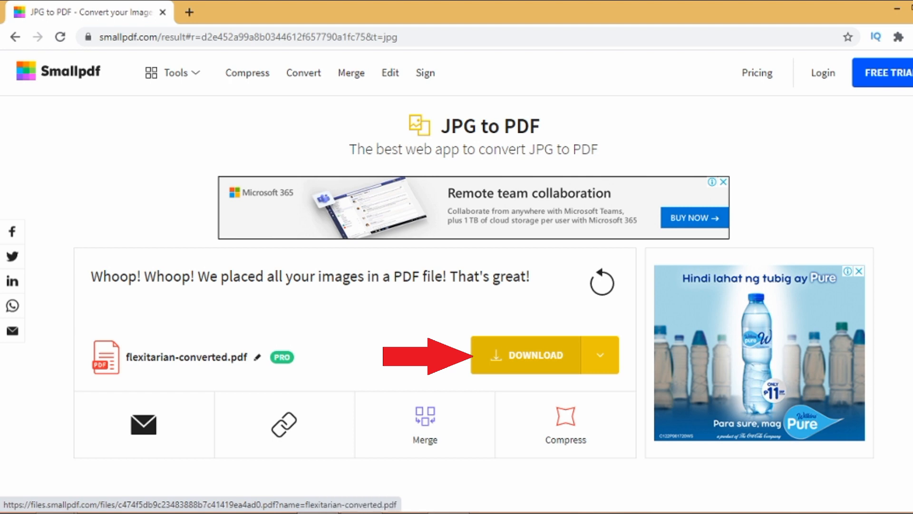
{"action": "left_click", "coordinate": [524, 354]}
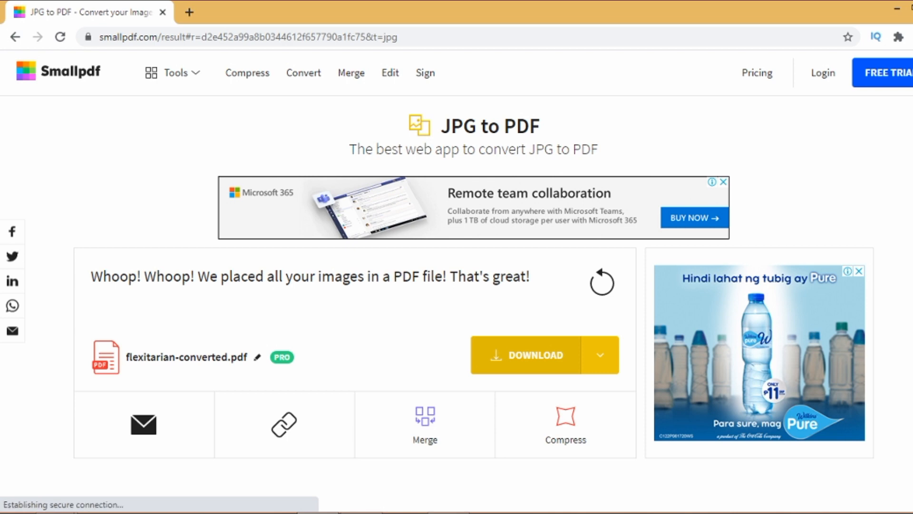
{"action": "left_click", "coordinate": [529, 354]}
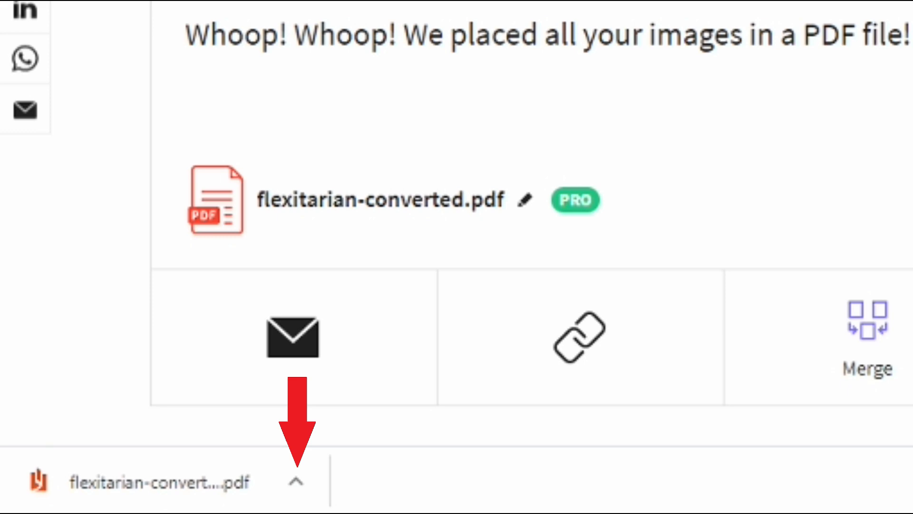
- Reveal the downloaded flexitarian-converted PDF in the Downloads folder via Show in folder
{"action": "left_click", "coordinate": [294, 481]}
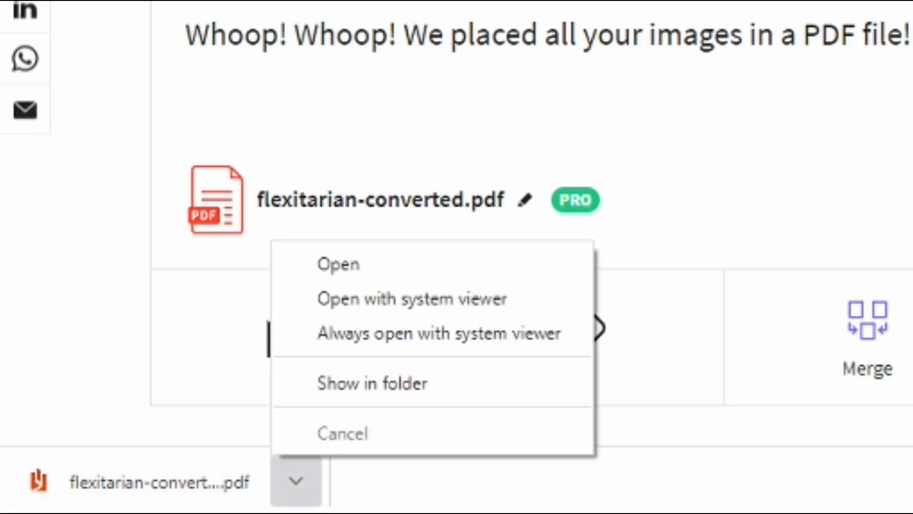
{"action": "mouse_move", "coordinate": [372, 383]}
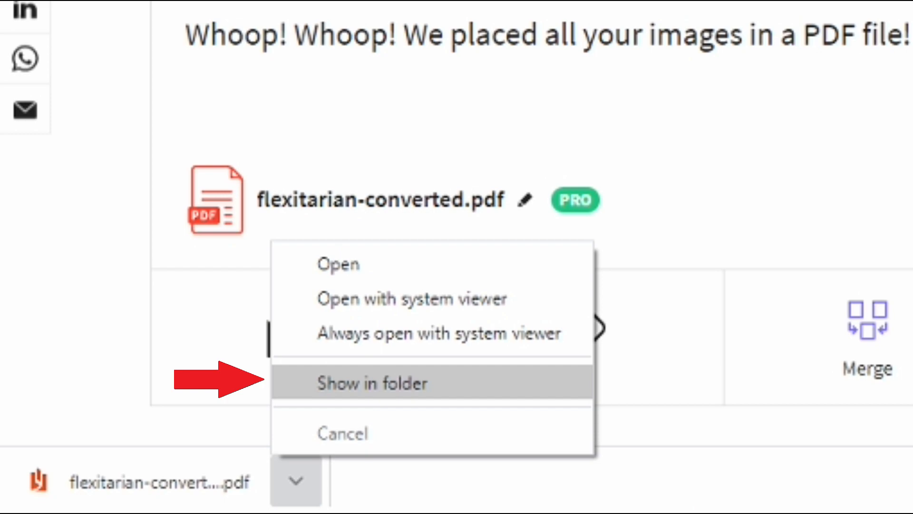
{"action": "left_click", "coordinate": [371, 383]}
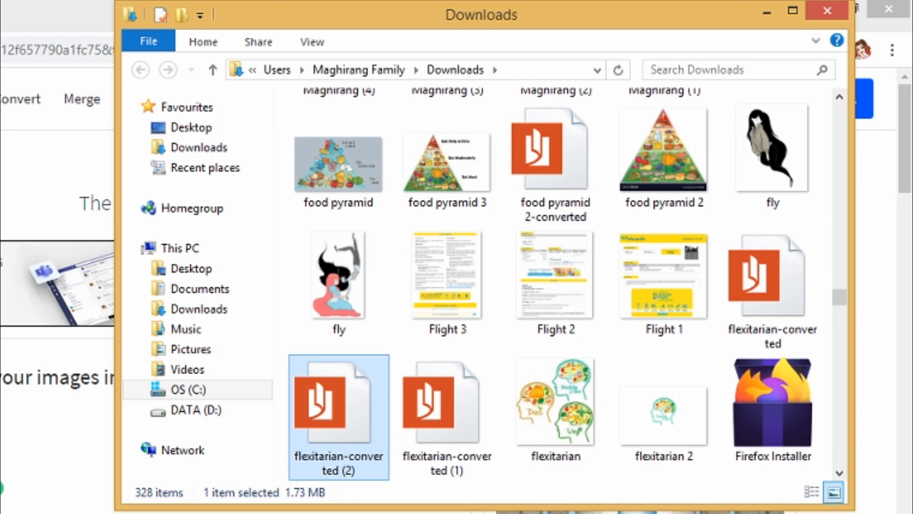
{"action": "mouse_move", "coordinate": [339, 408]}
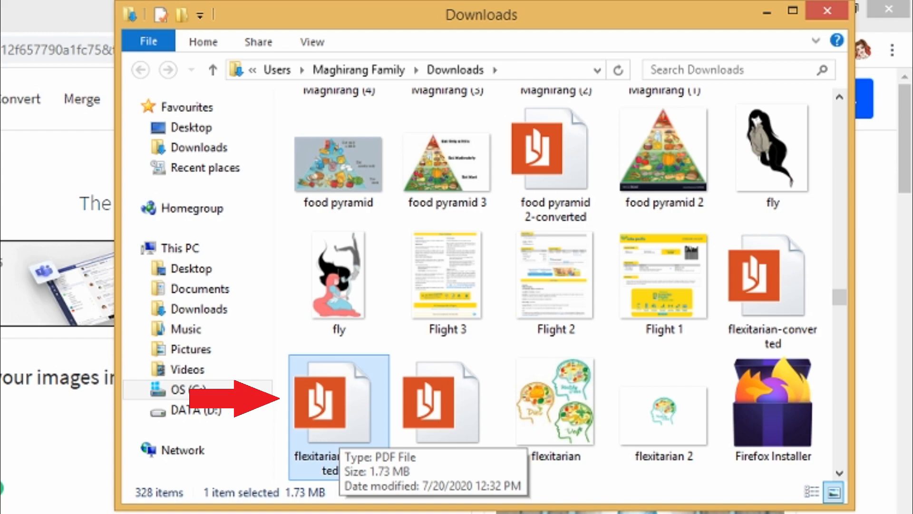